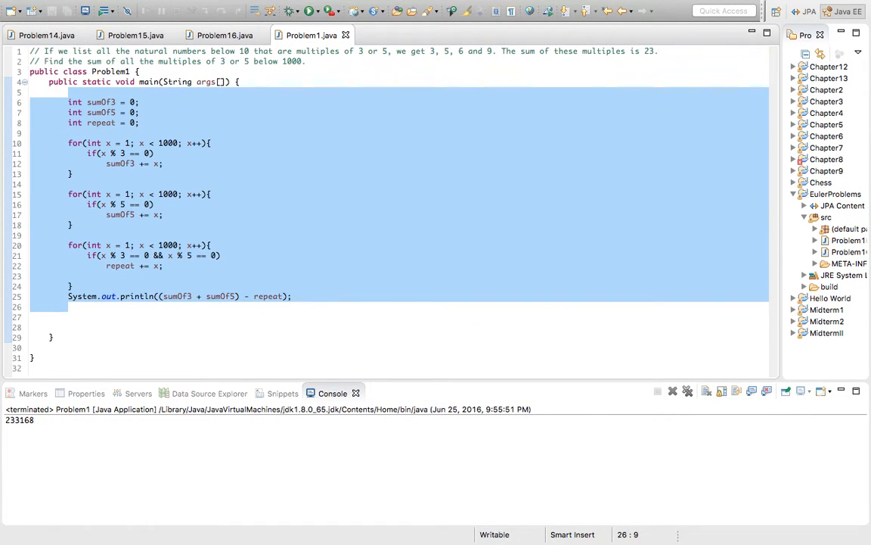
Delete the old multiples-of-3-or-5 code from main, leaving blank lines to write on.
key(Delete)
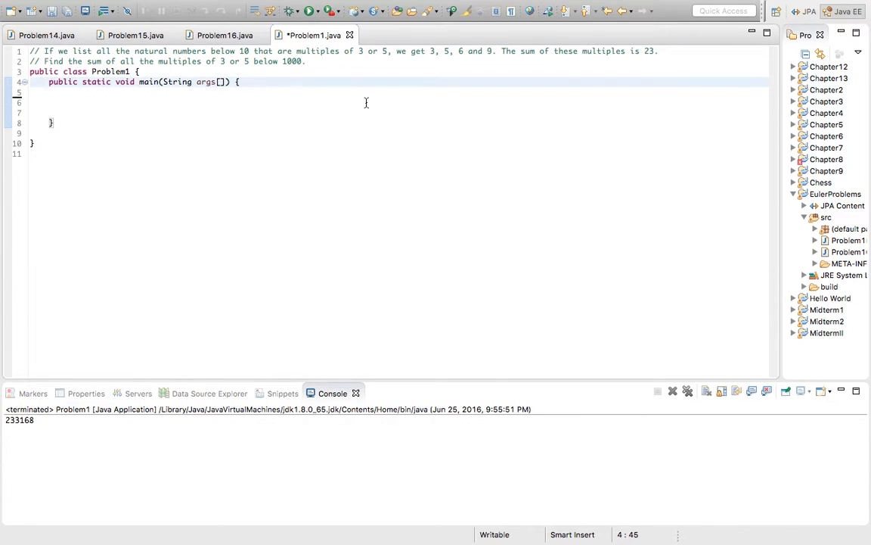
key(Return)
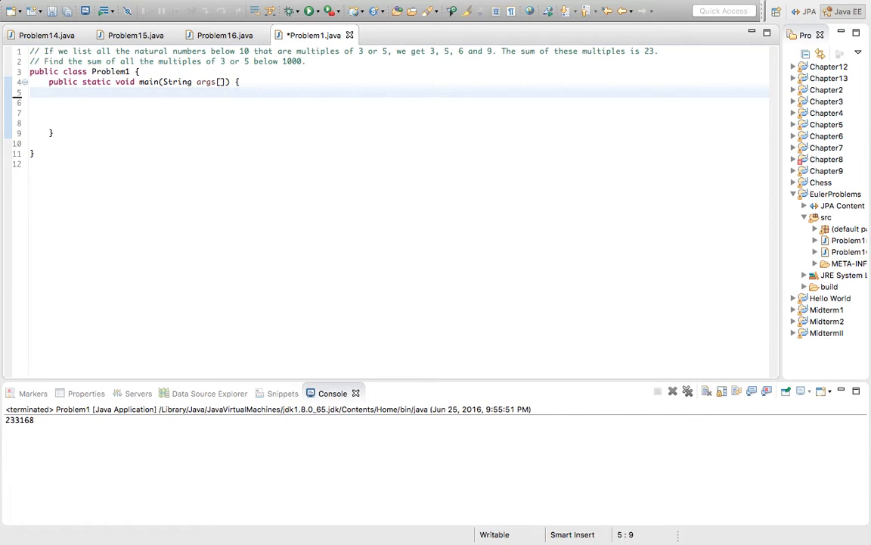
key(Return)
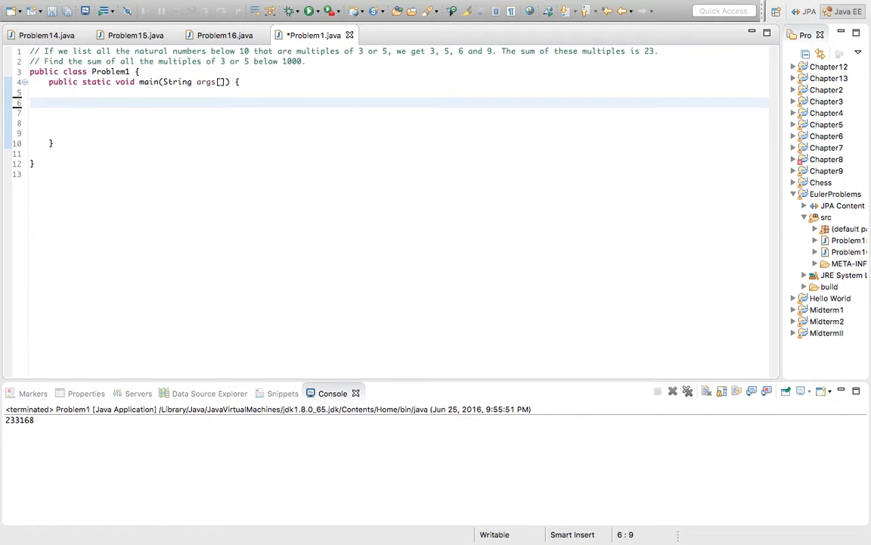
click(68, 103)
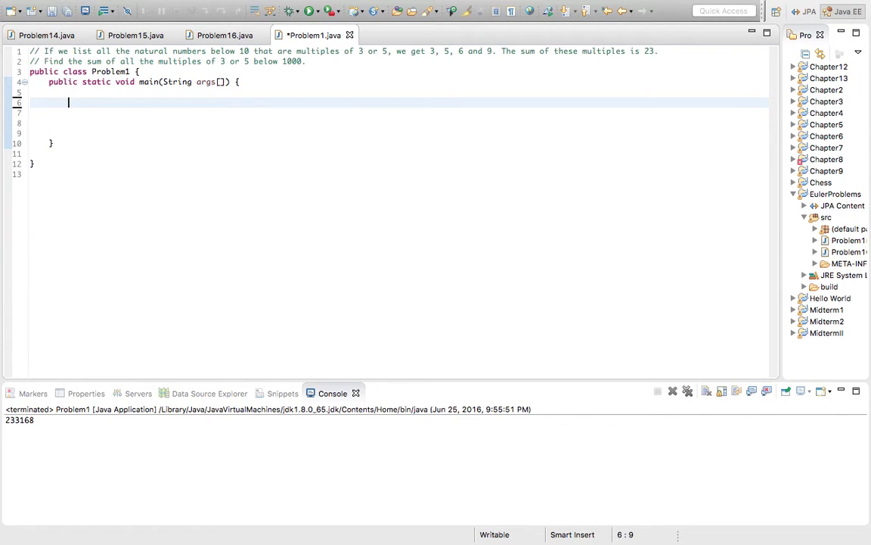
Declare 'int sumOf3 = 0;' and 'int sumOf5 = 0;' at the top of main.
text(int)
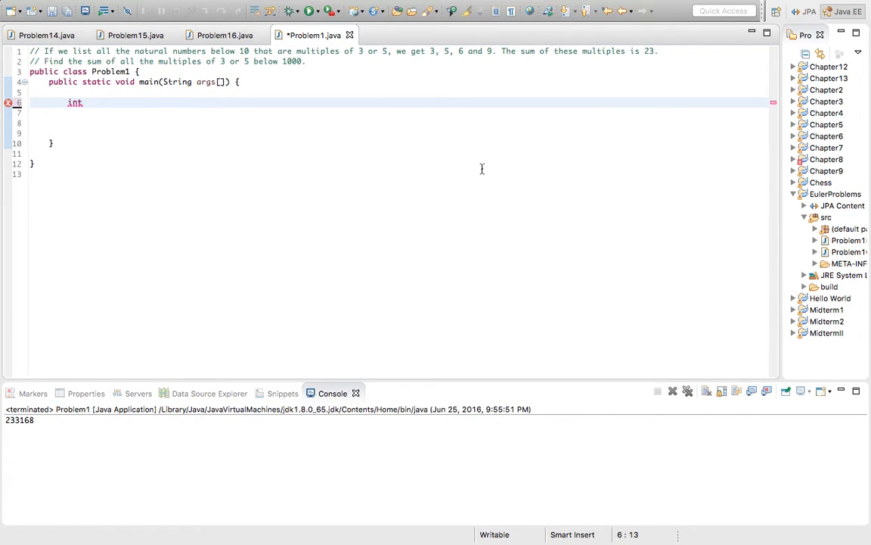
text(sum0)
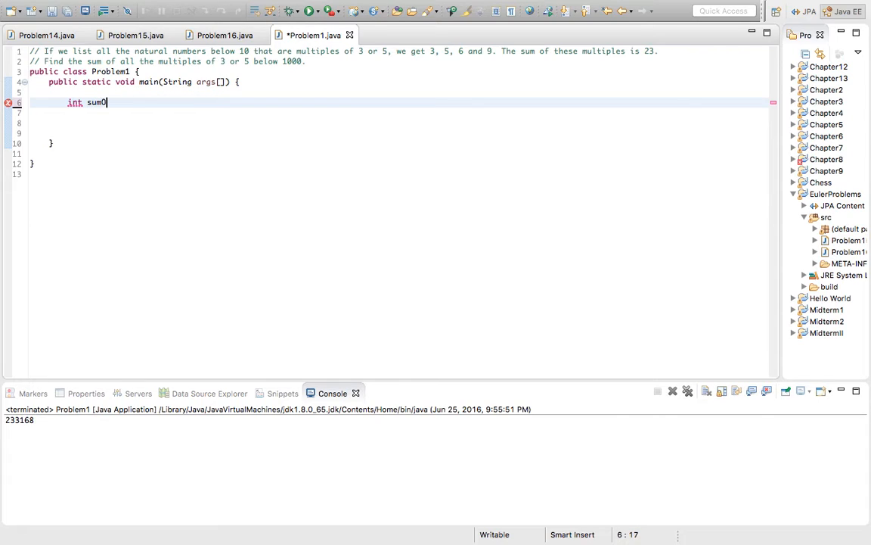
text(Of3)
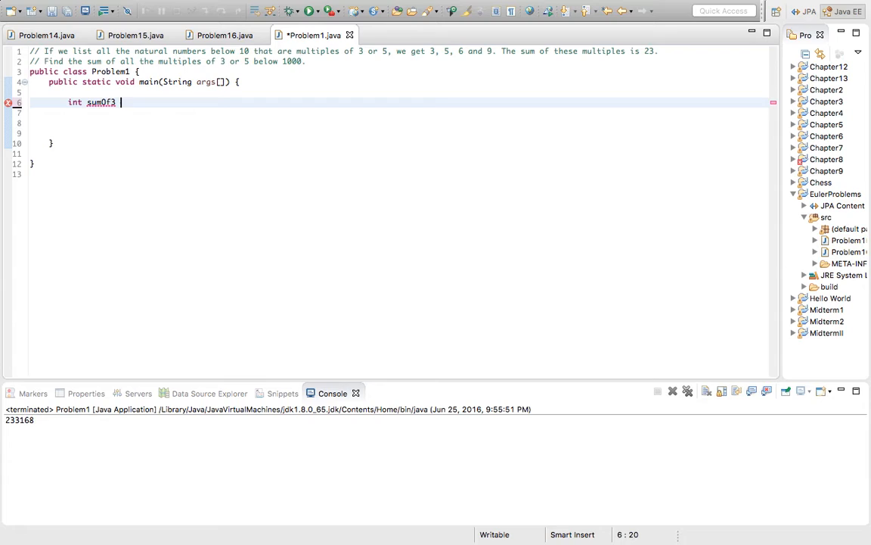
text(= 0;)
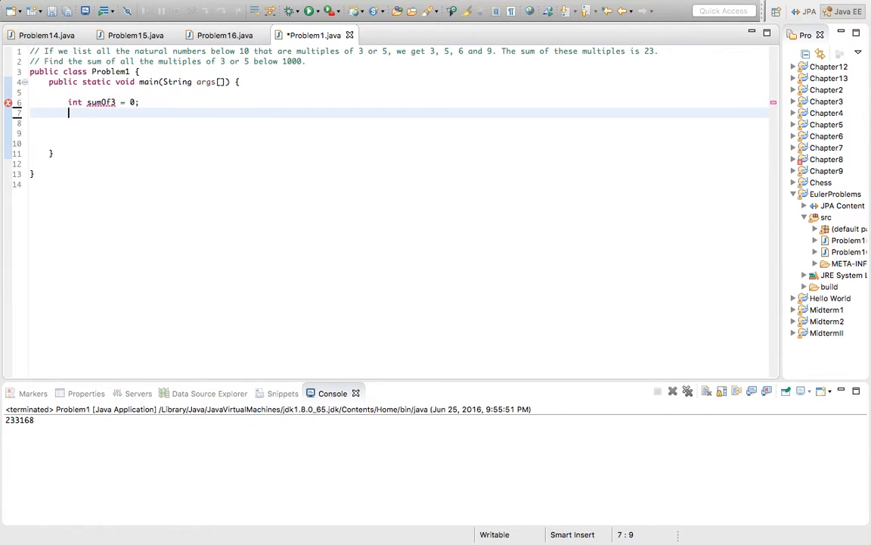
text(int sum)
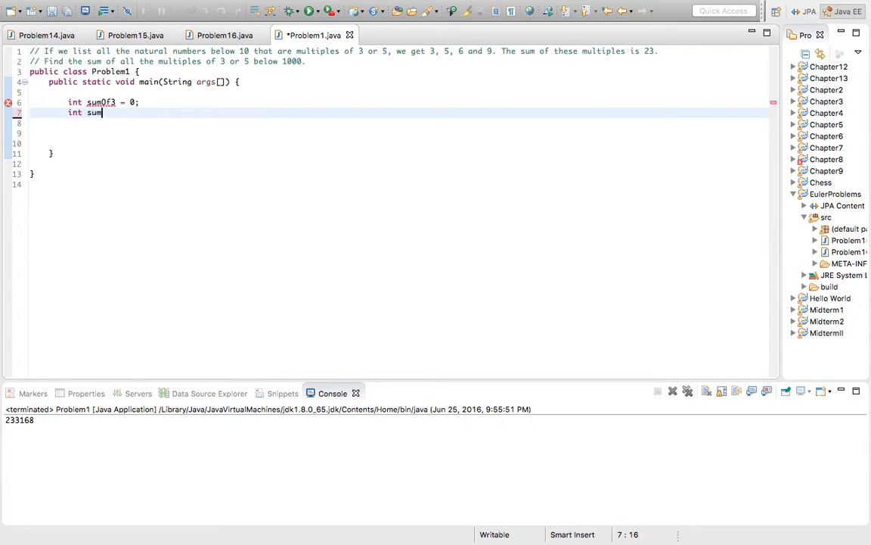
text(Of)
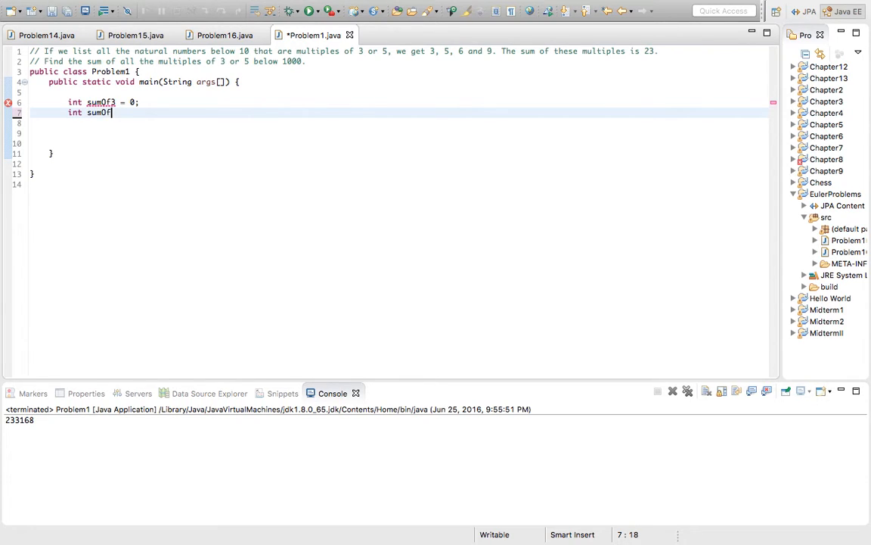
text(5 = 0;)
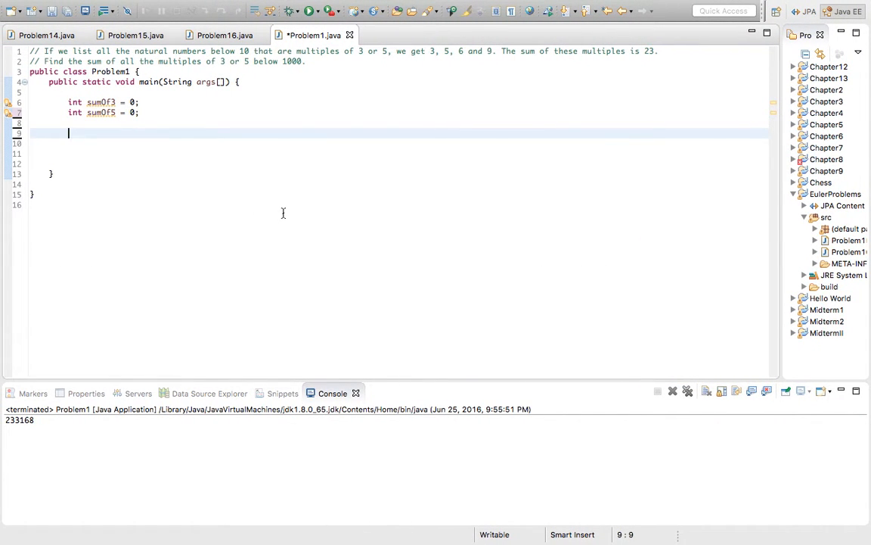
Write a for loop with int x starting at 1, running below the limit.
text(for()
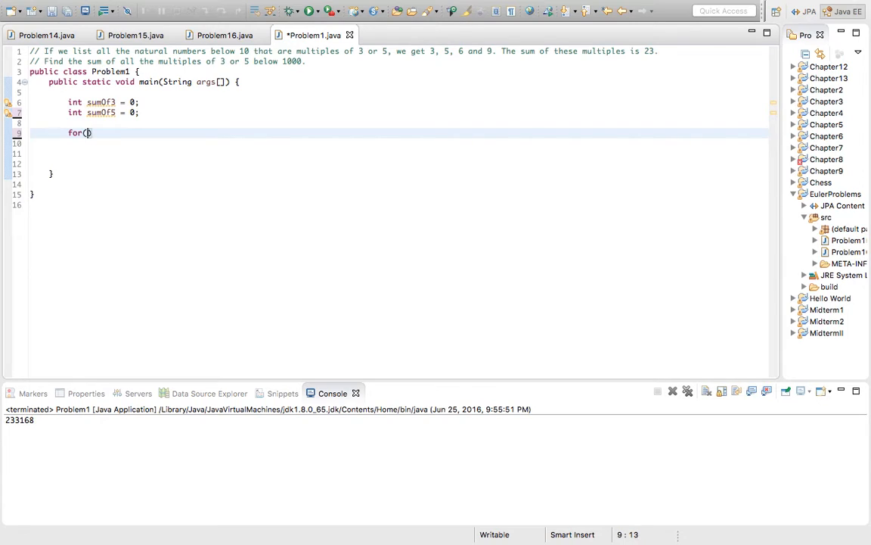
text(int x =1)
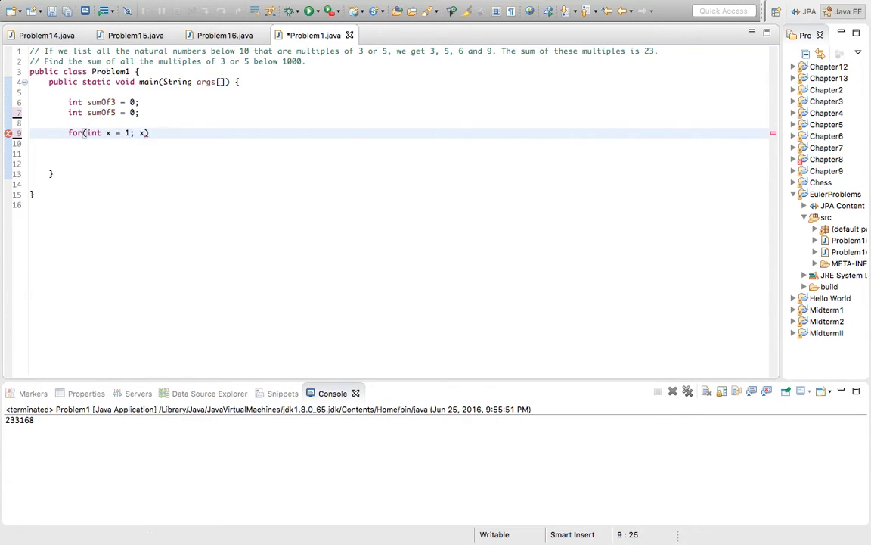
text(x < 1000; x+)
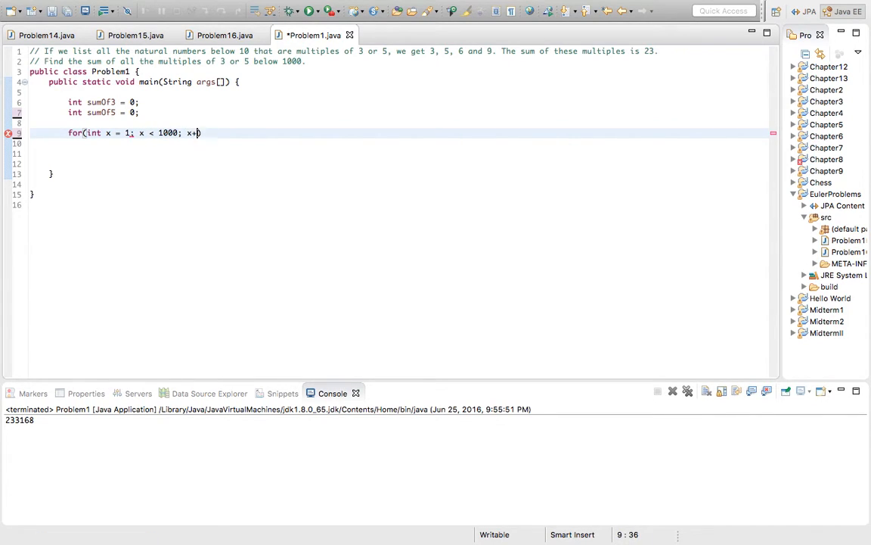
text(){})
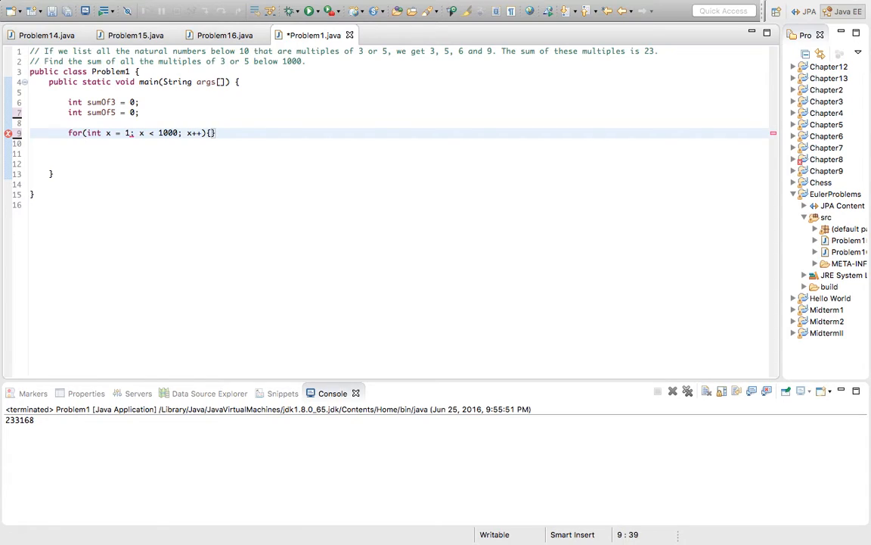
key(Return)
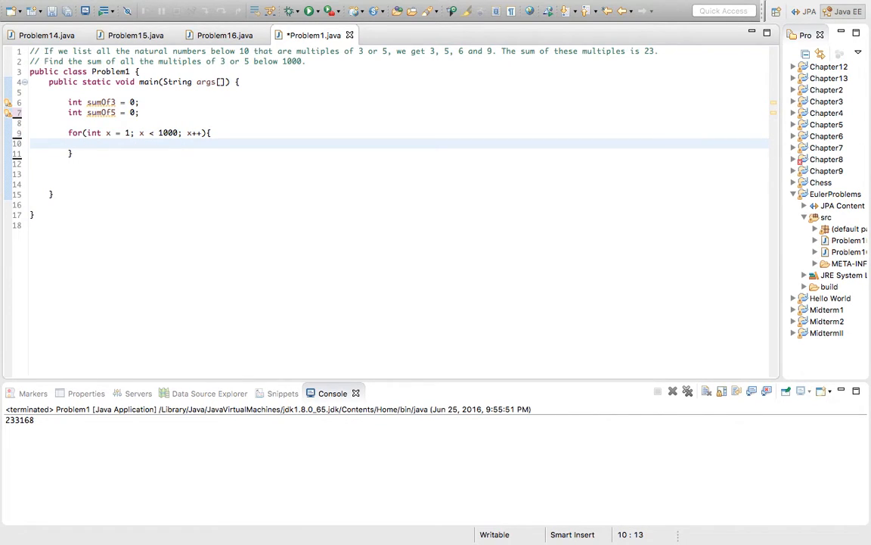
click(87, 143)
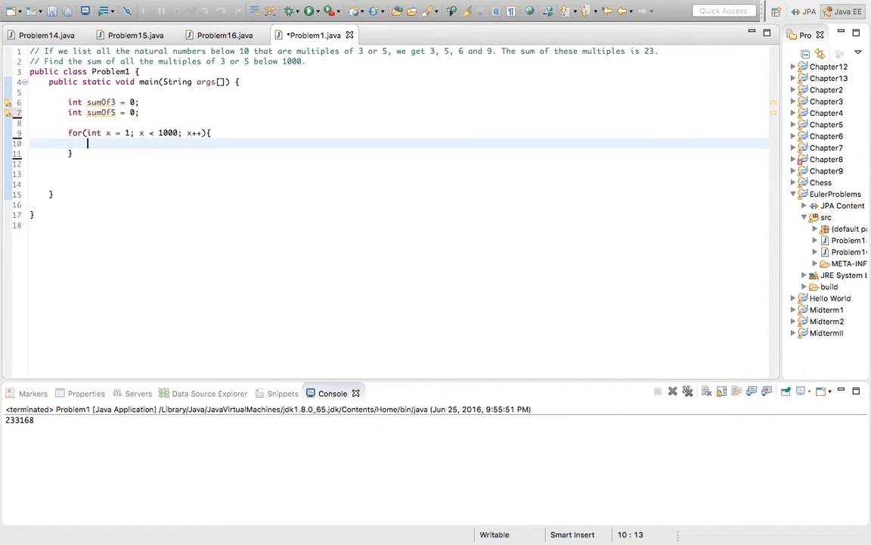
Inside the loop, add 'if (x % 3 == 0) { sumOf3 += x; }'.
text(if()
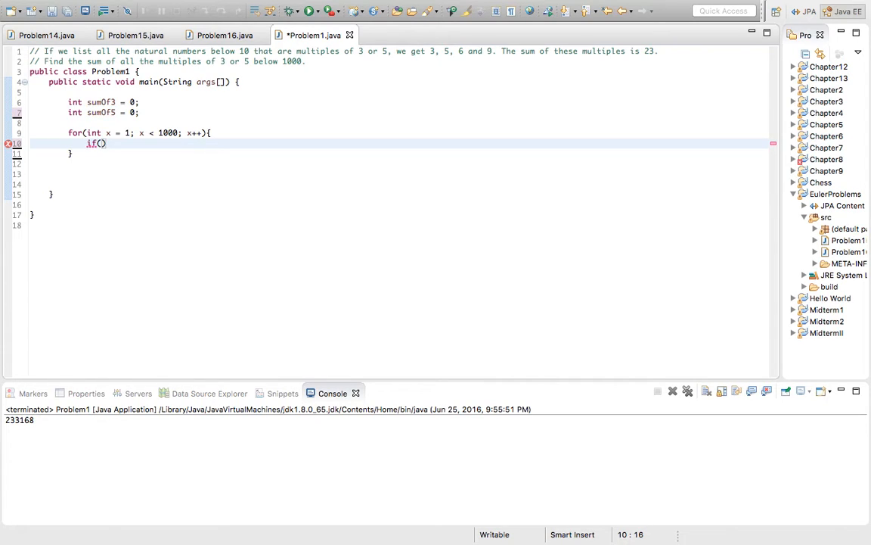
text(x)
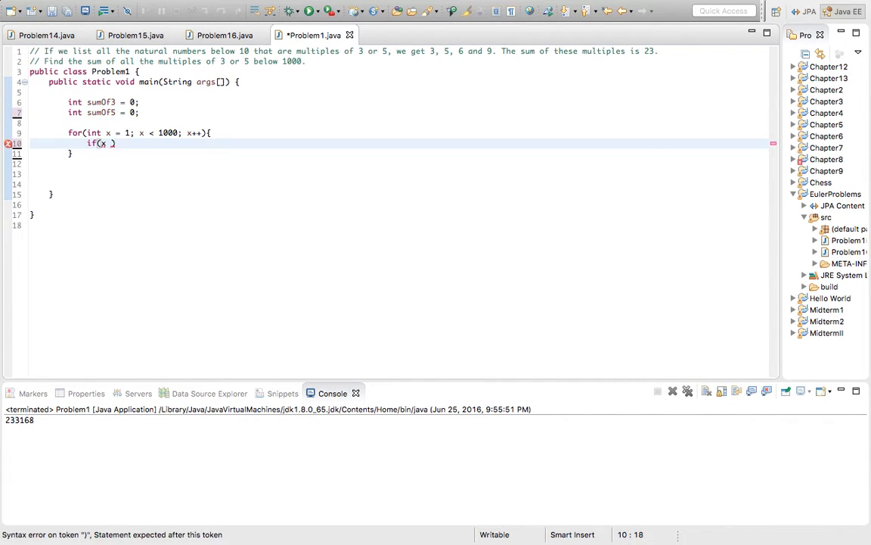
text(% 3 =)
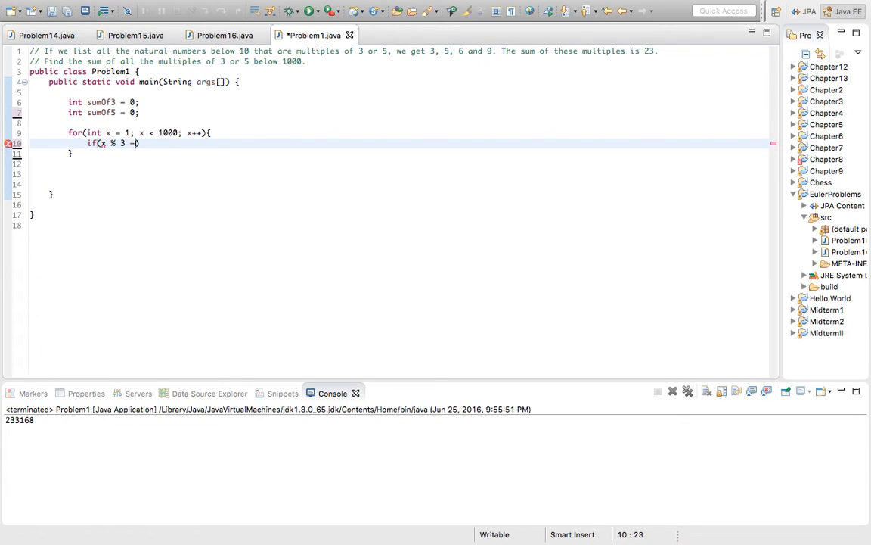
text(= 0){)
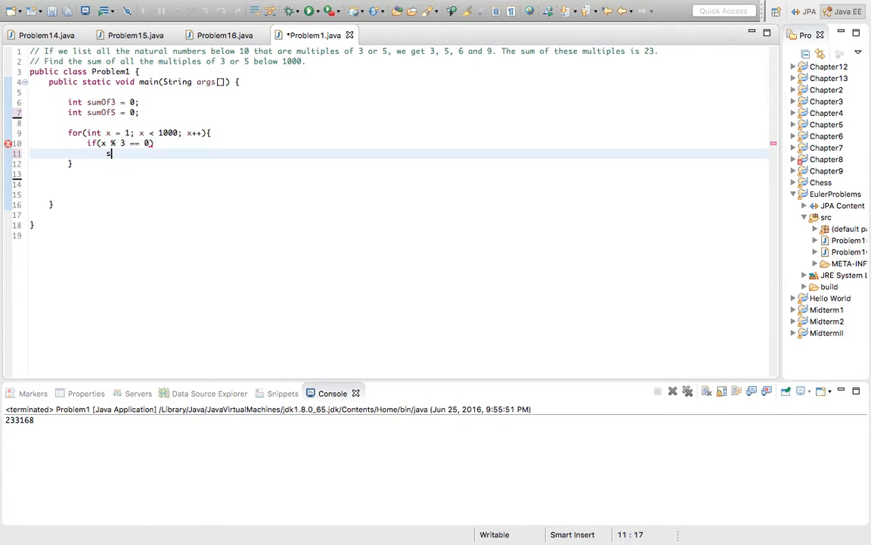
text(umOf)
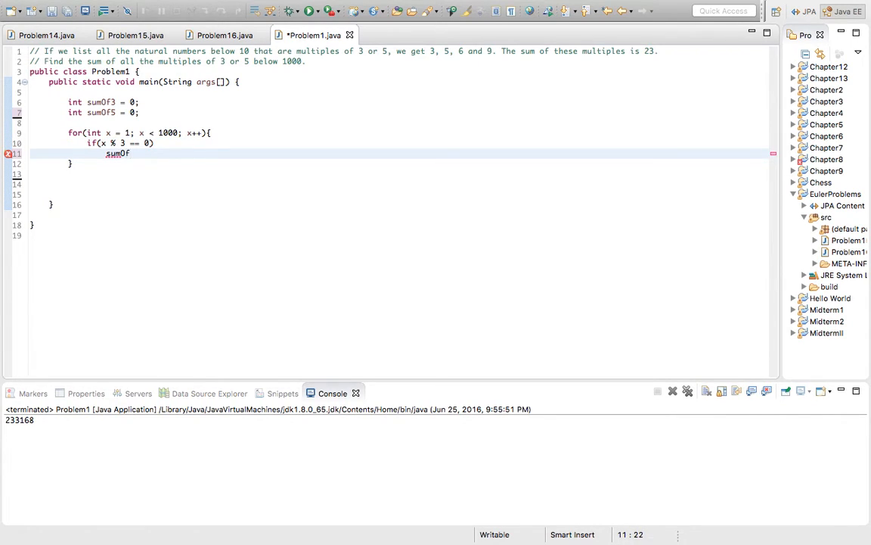
text(3 +=)
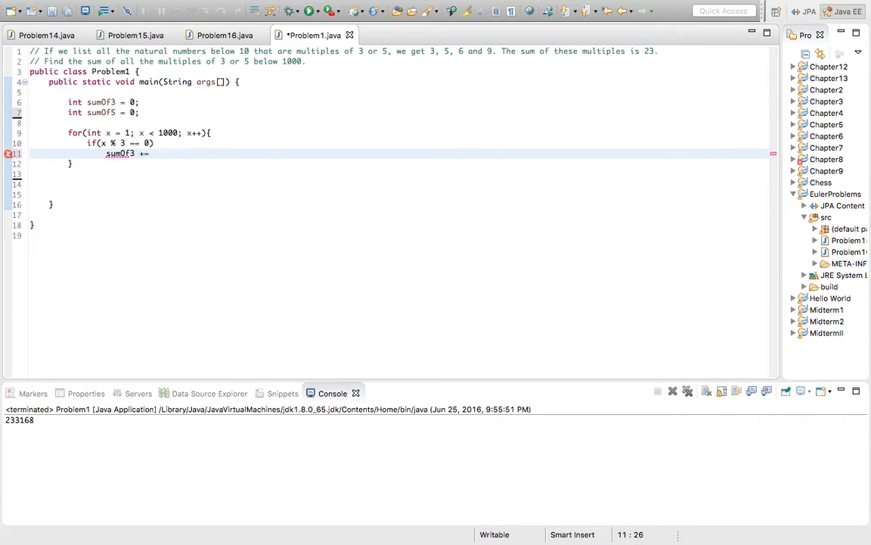
text(x;)
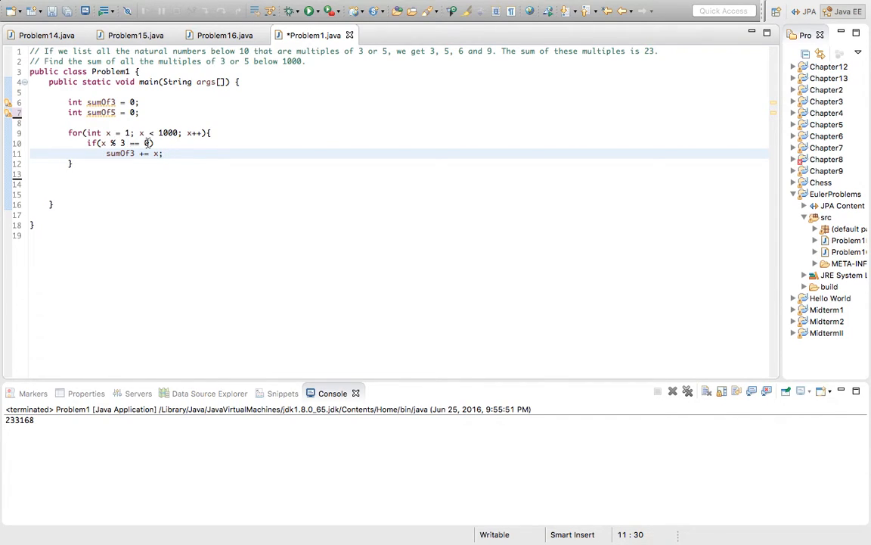
click(165, 152)
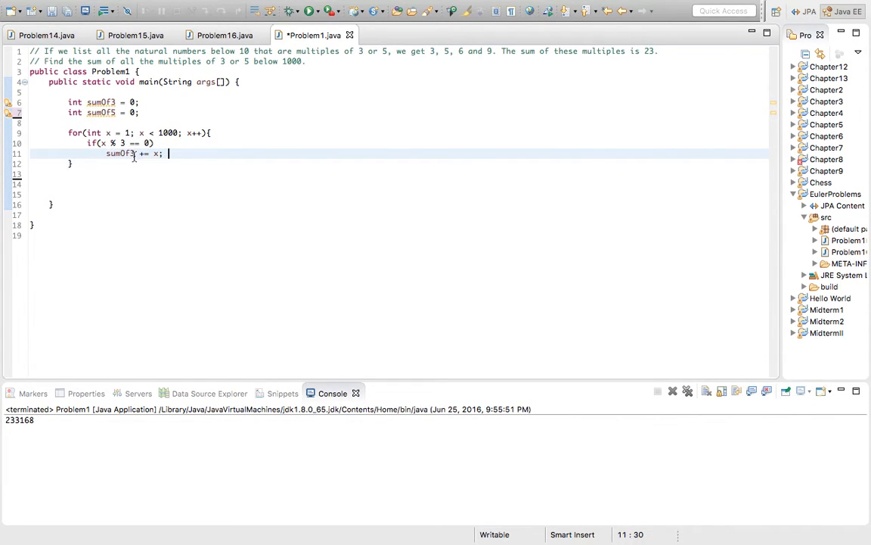
mouse_move(277, 194)
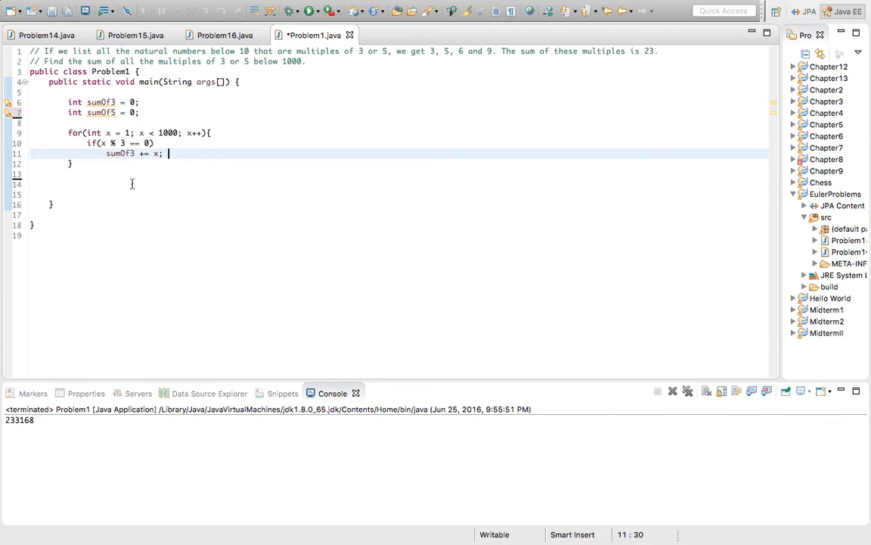
mouse_move(153, 177)
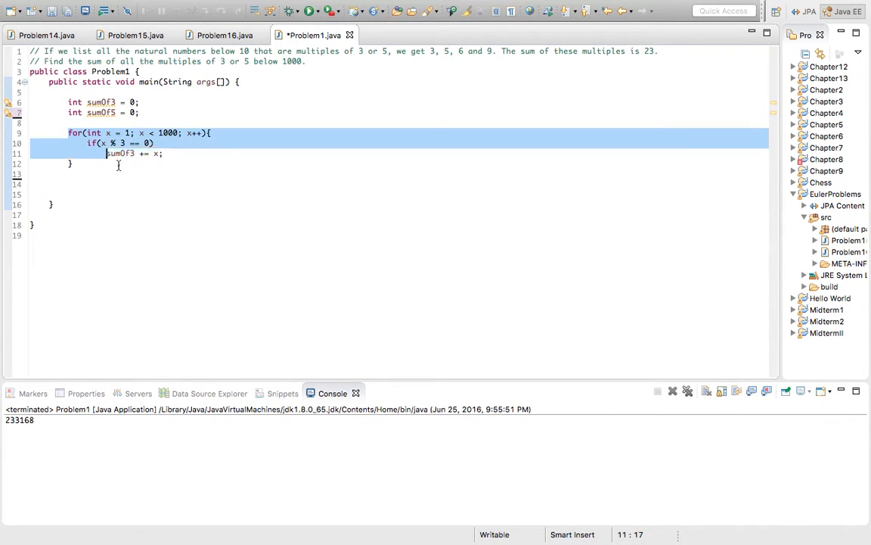
Duplicate the loop, changing its divisor to 5 and accumulator to sumOf5.
click(105, 176)
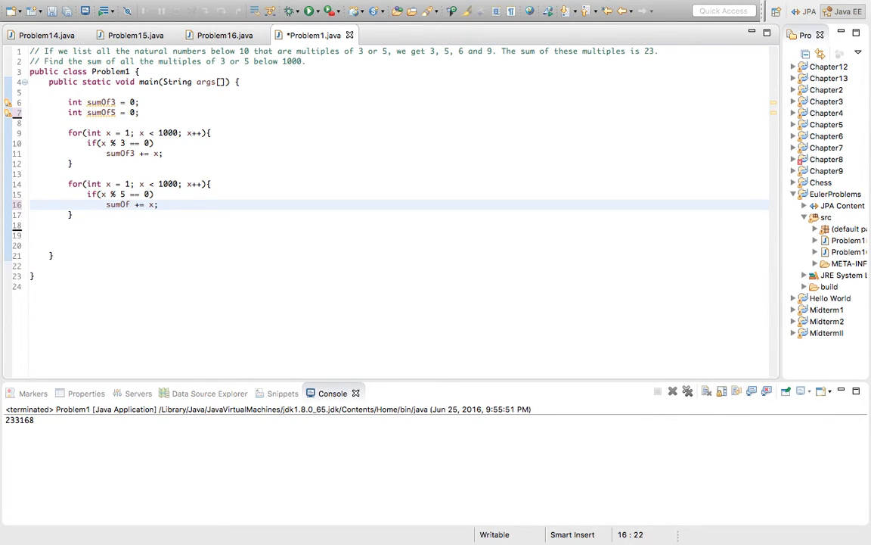
text(5)
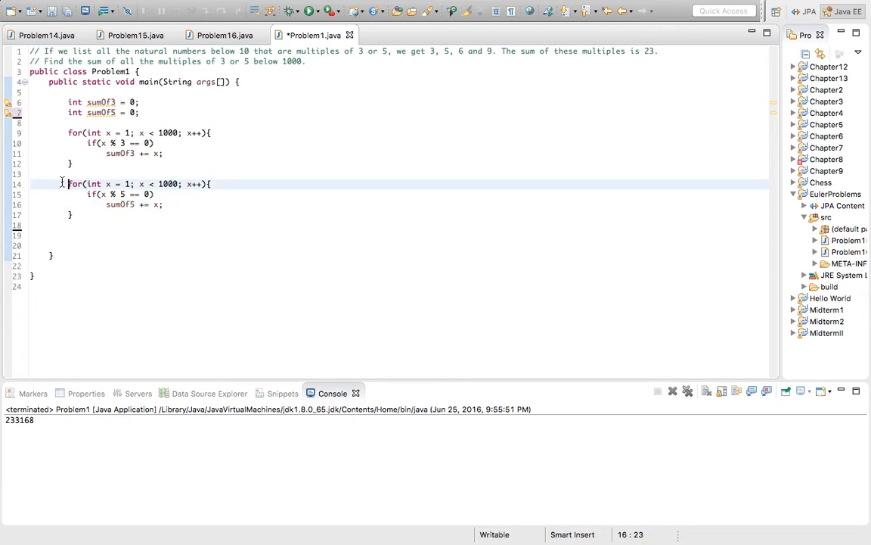
Declare int repeat = 0 and paste a third loop with 'x % 3 == 0 && x % 5 == 0', accumulating into repeat.
drag(67, 183, 72, 215)
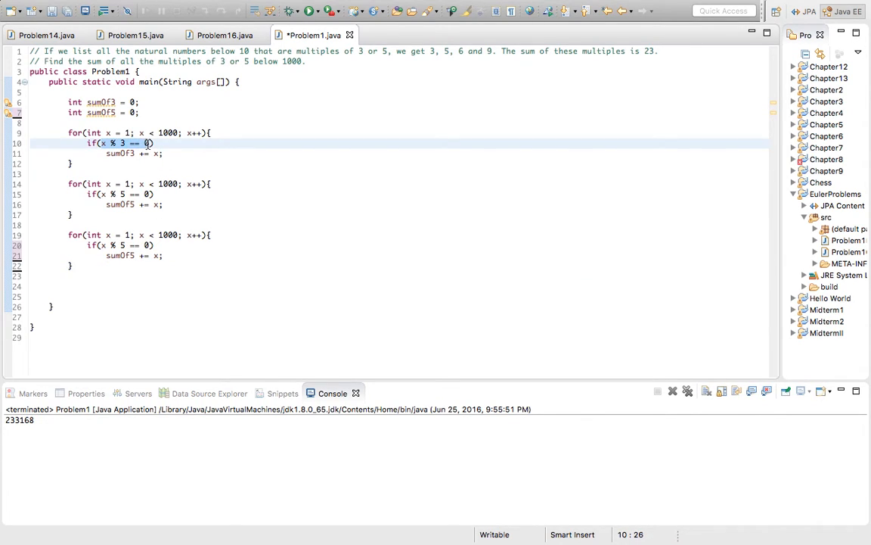
click(103, 245)
text(x % 3 == 0 && )
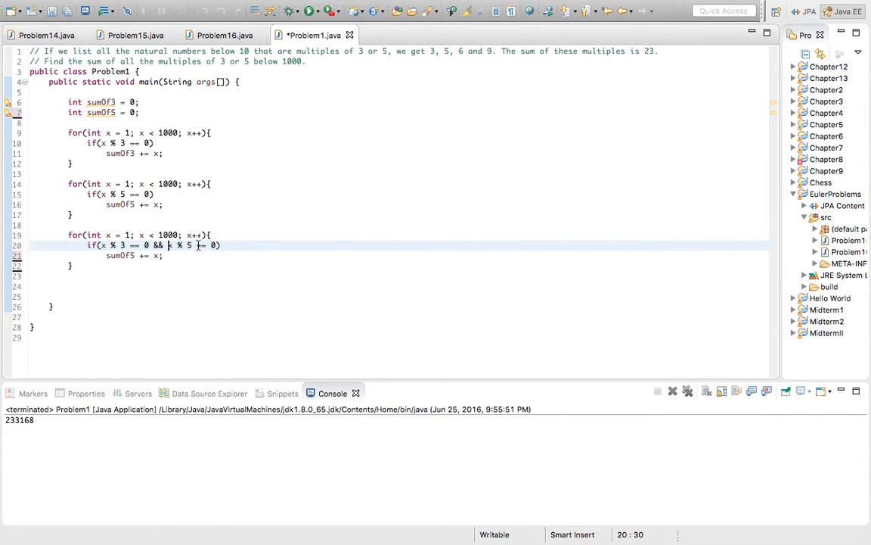
click(150, 113)
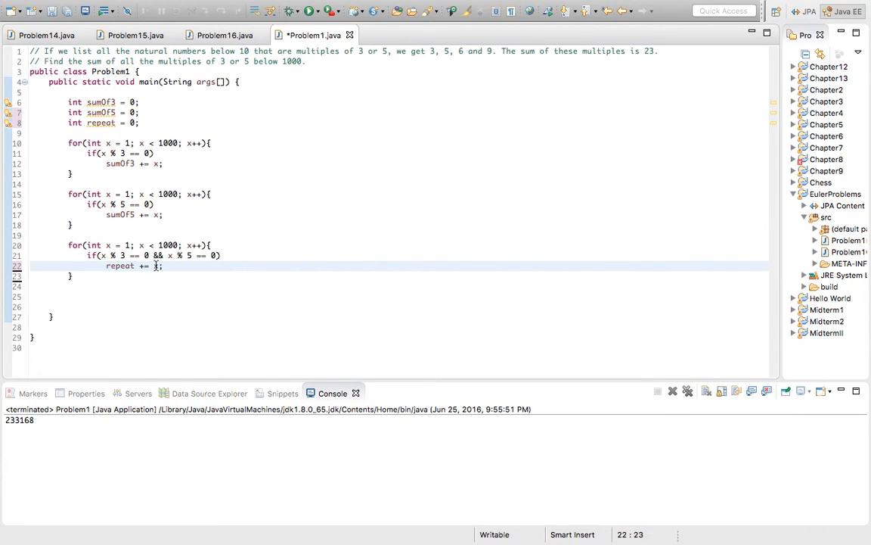
mouse_move(134, 265)
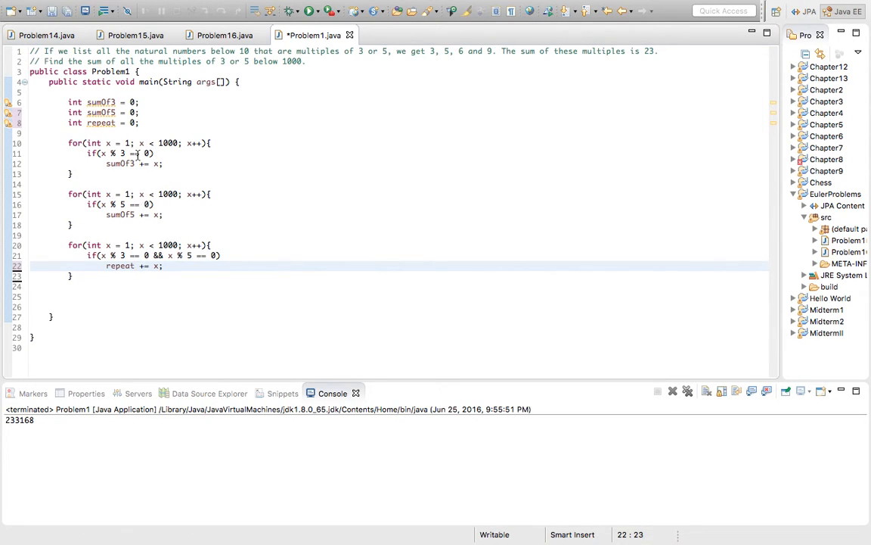
mouse_move(102, 274)
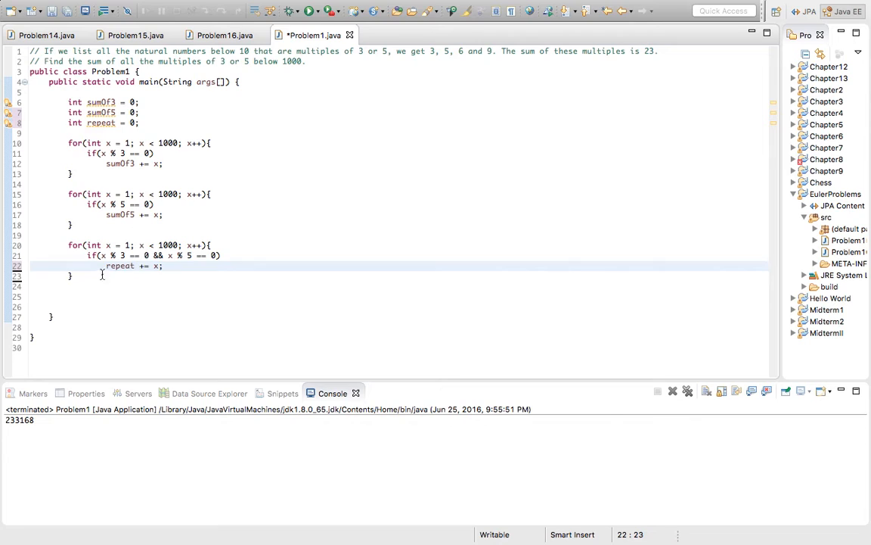
Add 'System.out.println((sumOf3 + sumOf5) - repeat);' after the loops.
text(Sy)
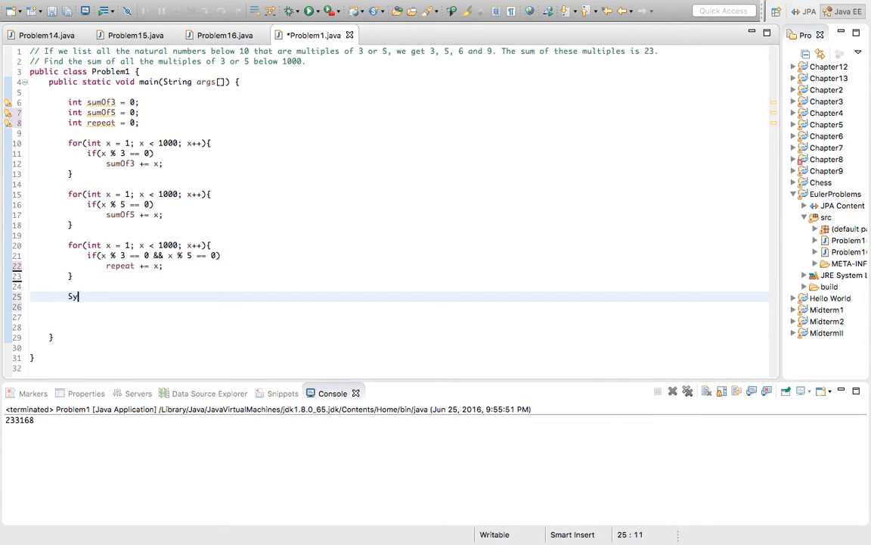
text(stem.pu)
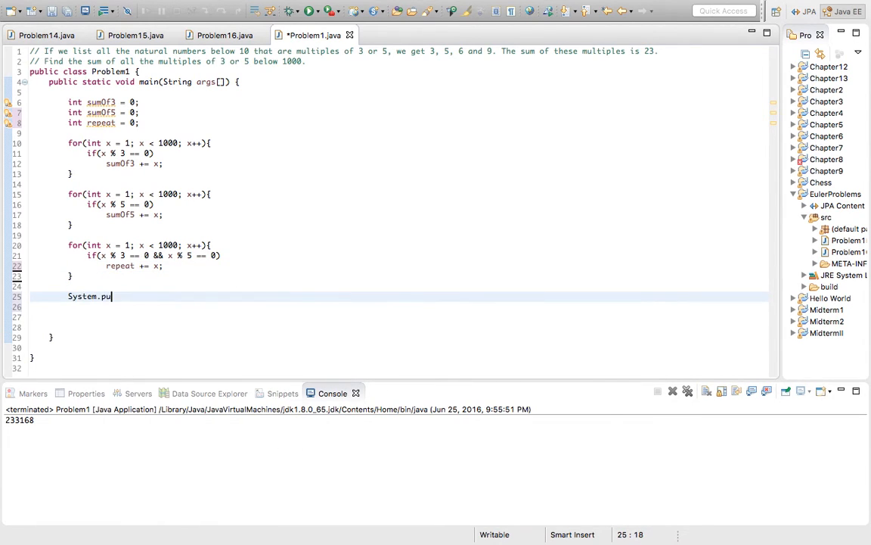
text(t.println();)
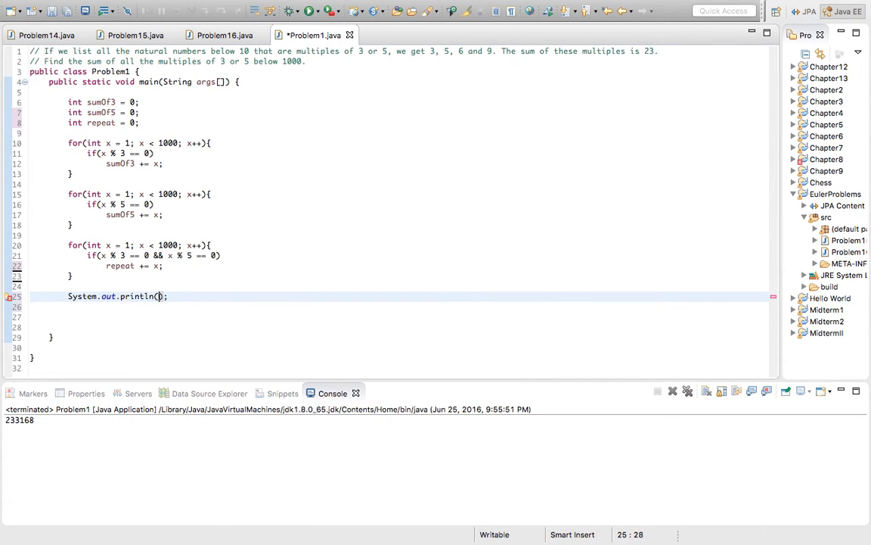
text(()
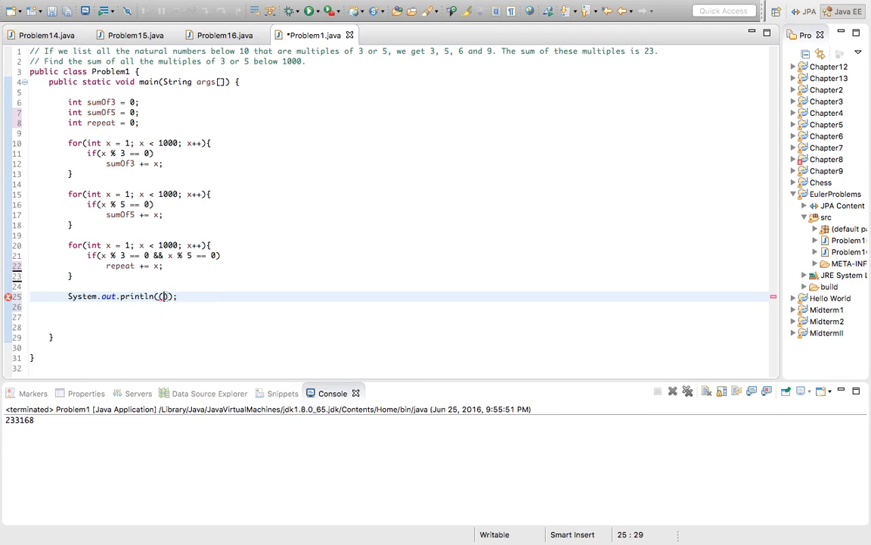
text(sum)
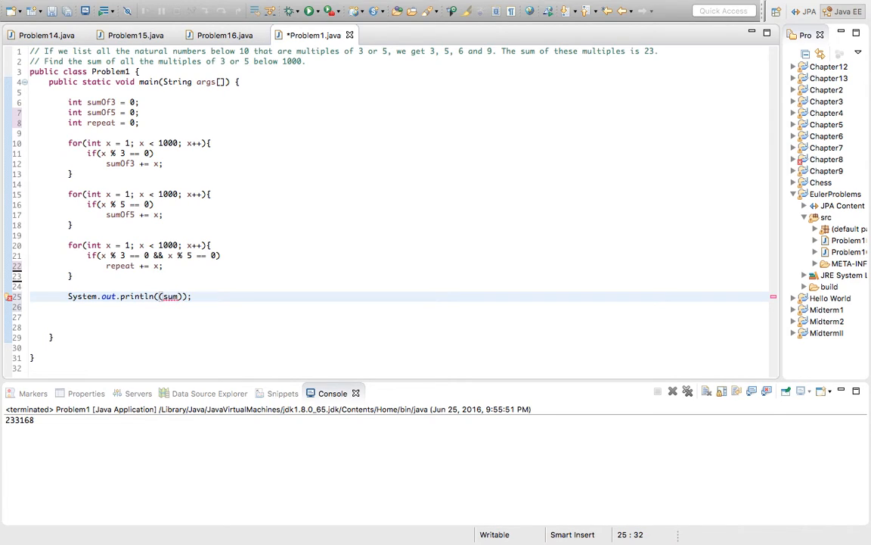
text(Of3 +)
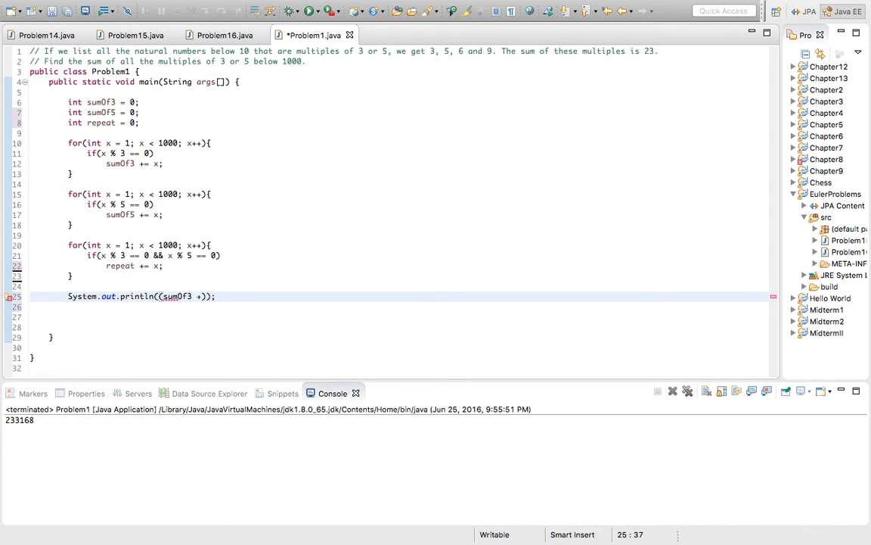
text(sumO)
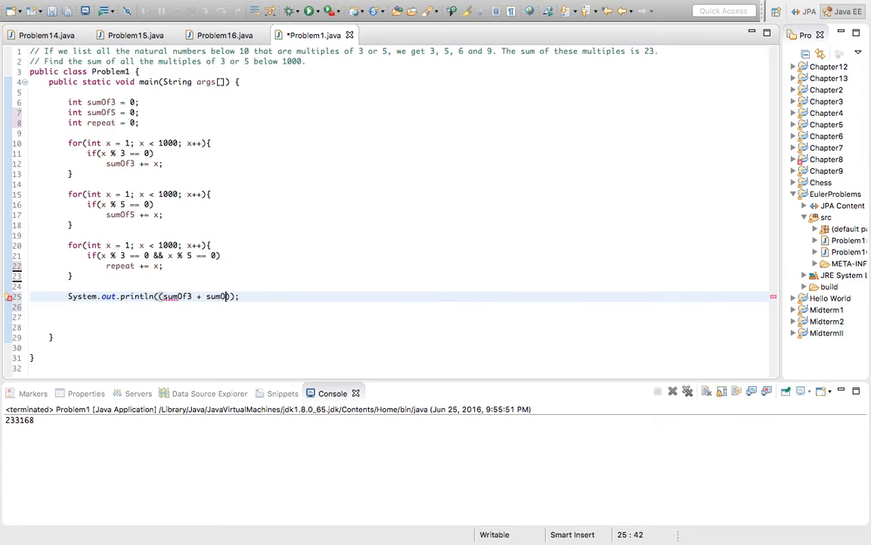
text(5))
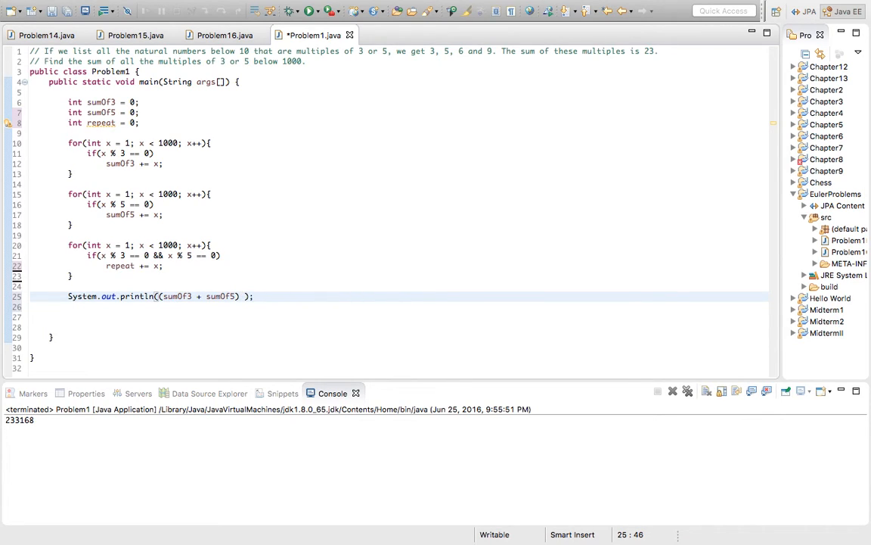
text(- repeat)
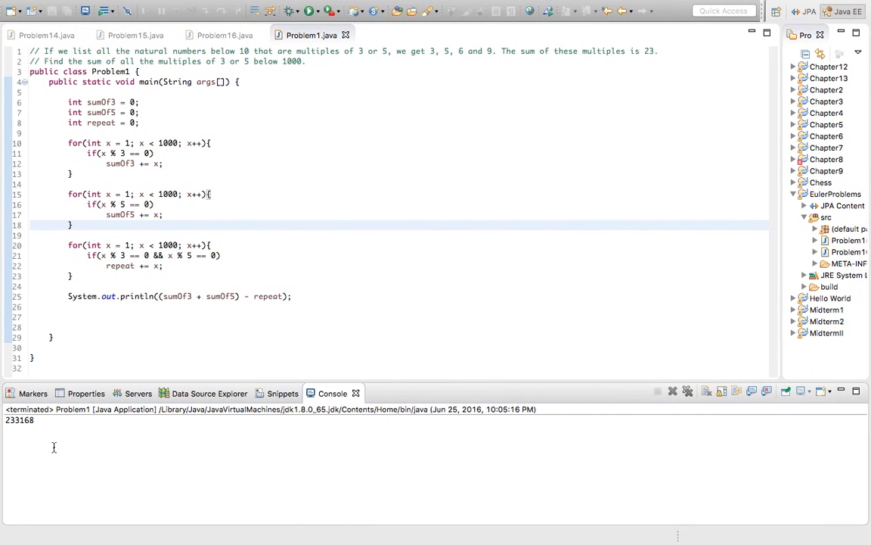
mouse_move(330, 220)
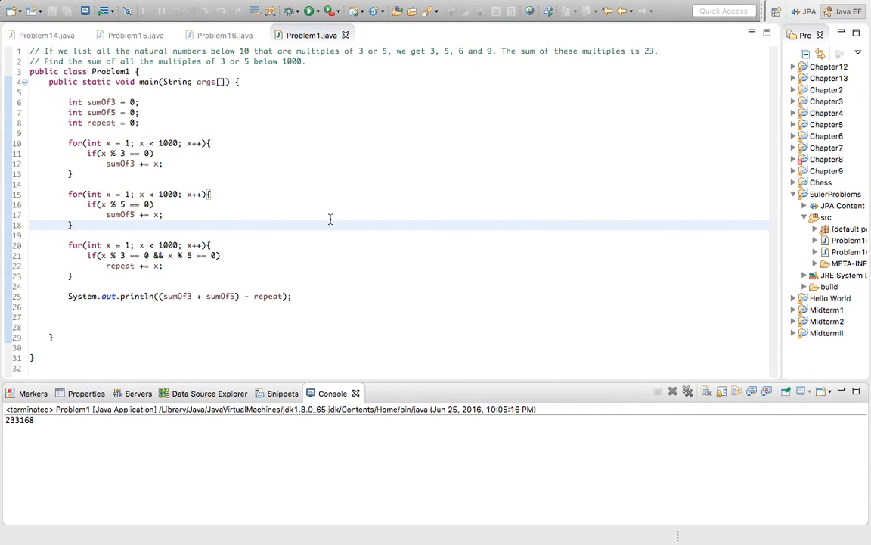